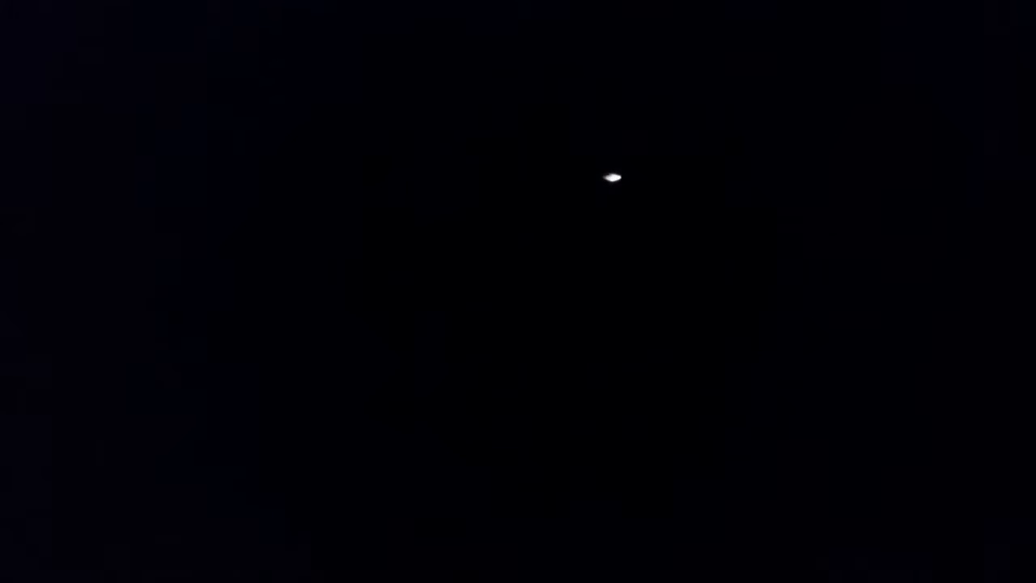
{"action": "mouse_move", "coordinate": [508, 174]}
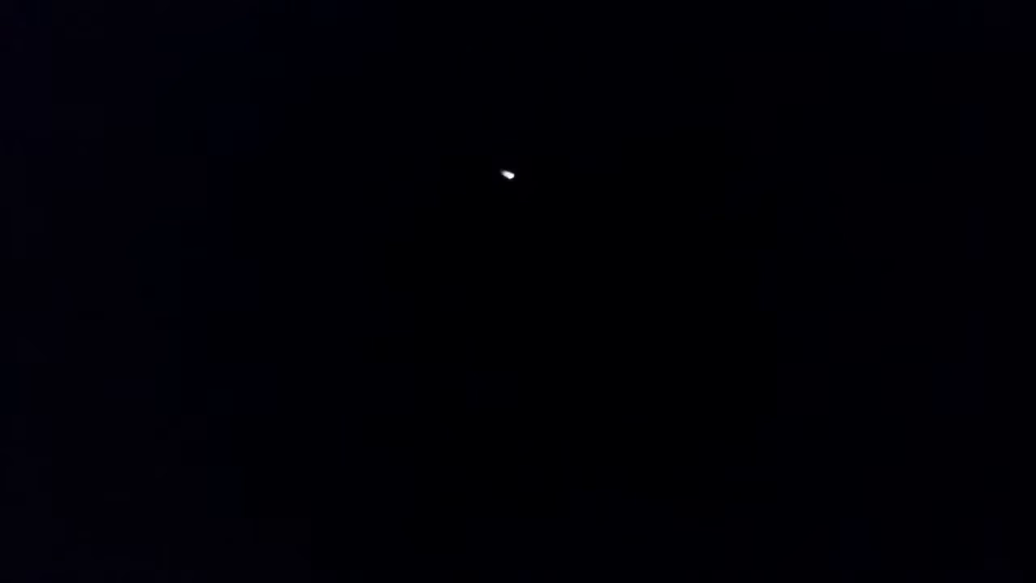
{"action": "mouse_move", "coordinate": [884, 139]}
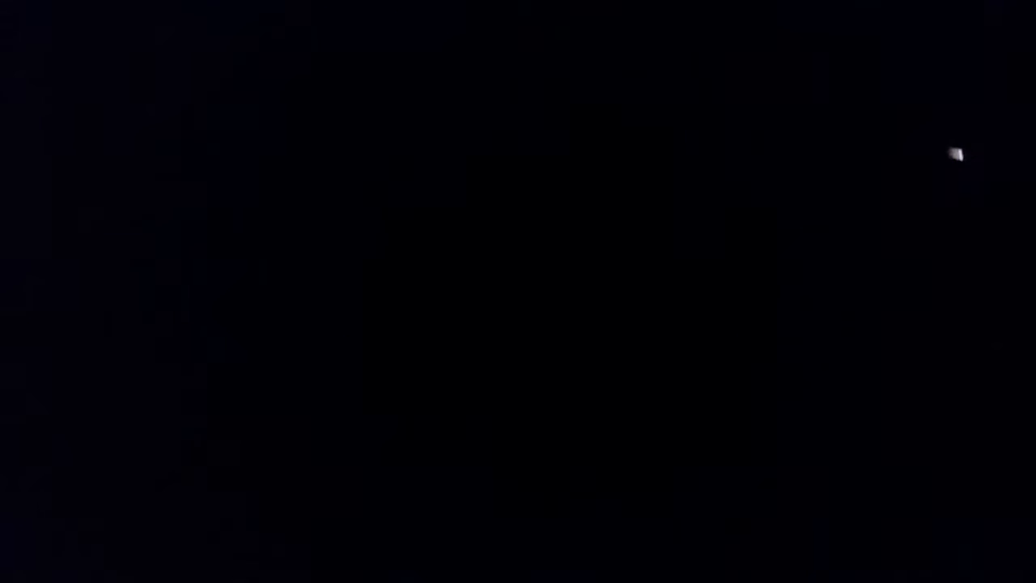
{"action": "mouse_move", "coordinate": [732, 359]}
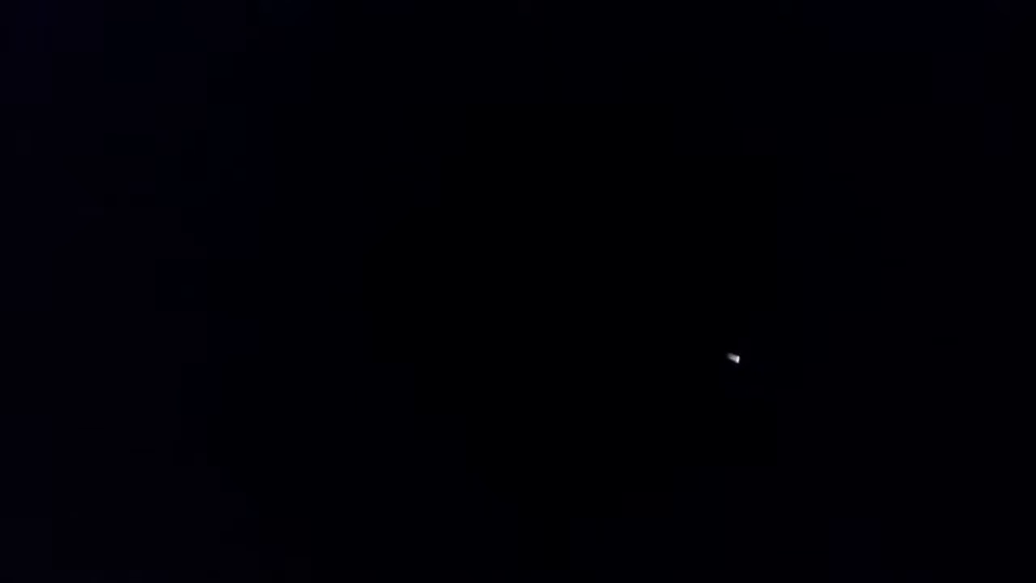
{"action": "mouse_move", "coordinate": [589, 323]}
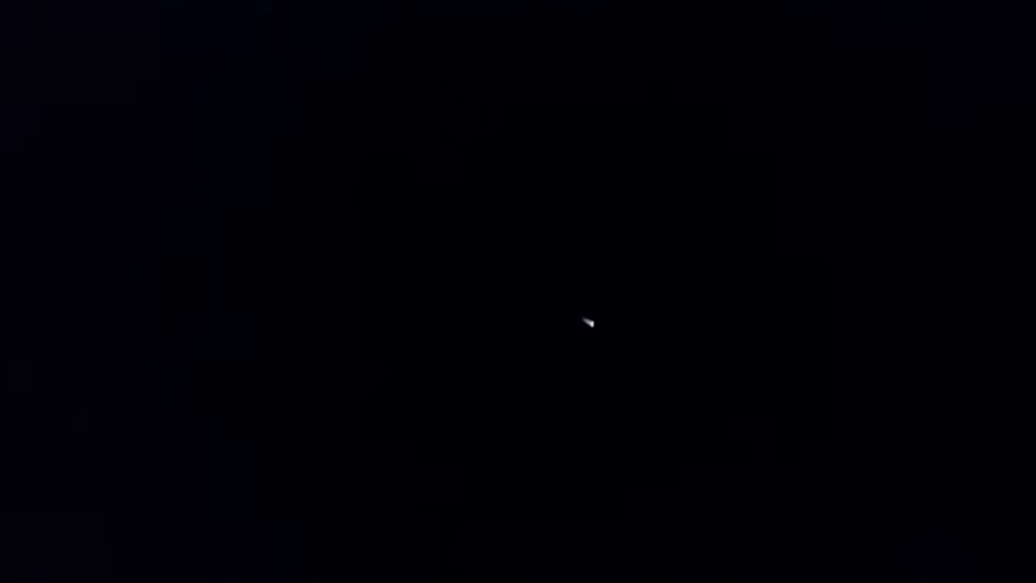
{"action": "mouse_move", "coordinate": [570, 293]}
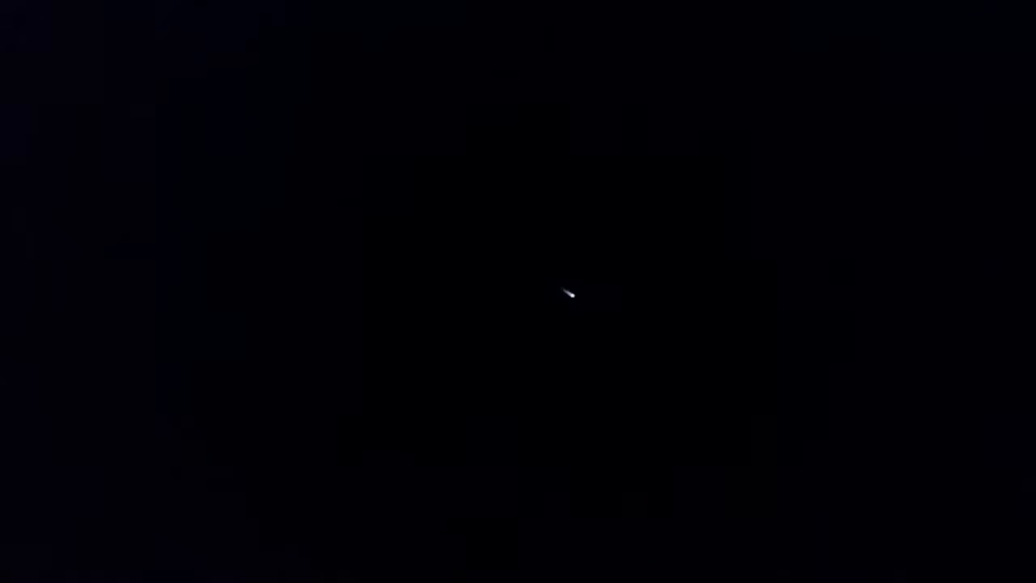
{"action": "mouse_move", "coordinate": [615, 202]}
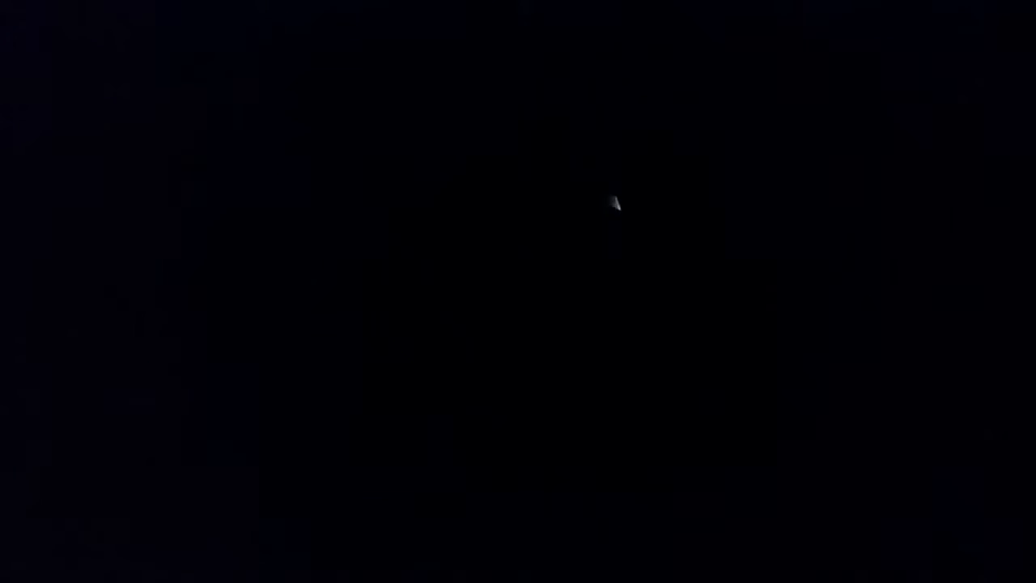